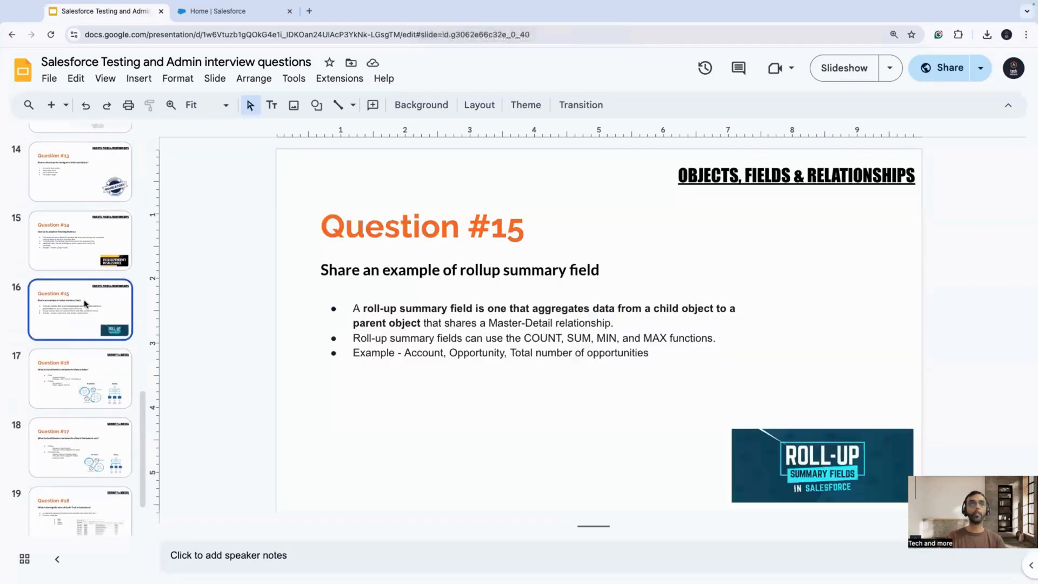
Show the Question #16 Profiles vs Roles slide, highlight 'Hierarchy', and switch to Salesforce Setup.
{"action": "left_click", "coordinate": [79, 378]}
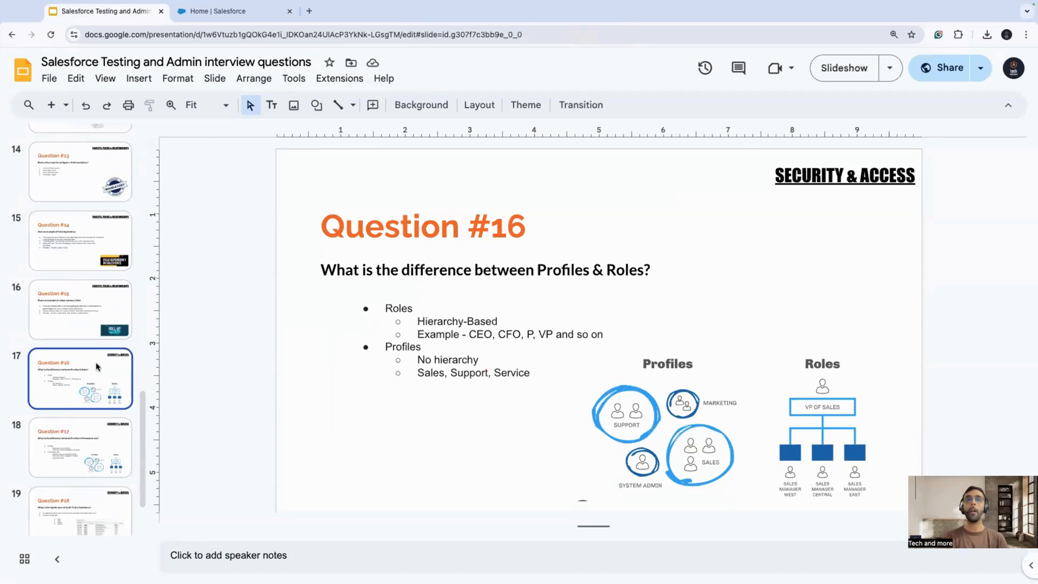
{"action": "double_click", "coordinate": [505, 269]}
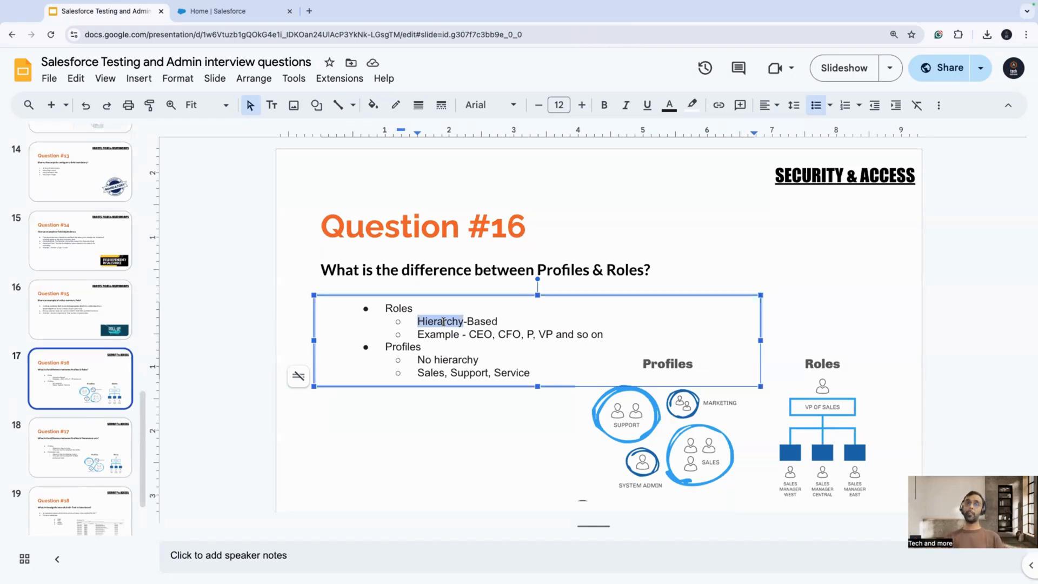
{"action": "left_click", "coordinate": [233, 11]}
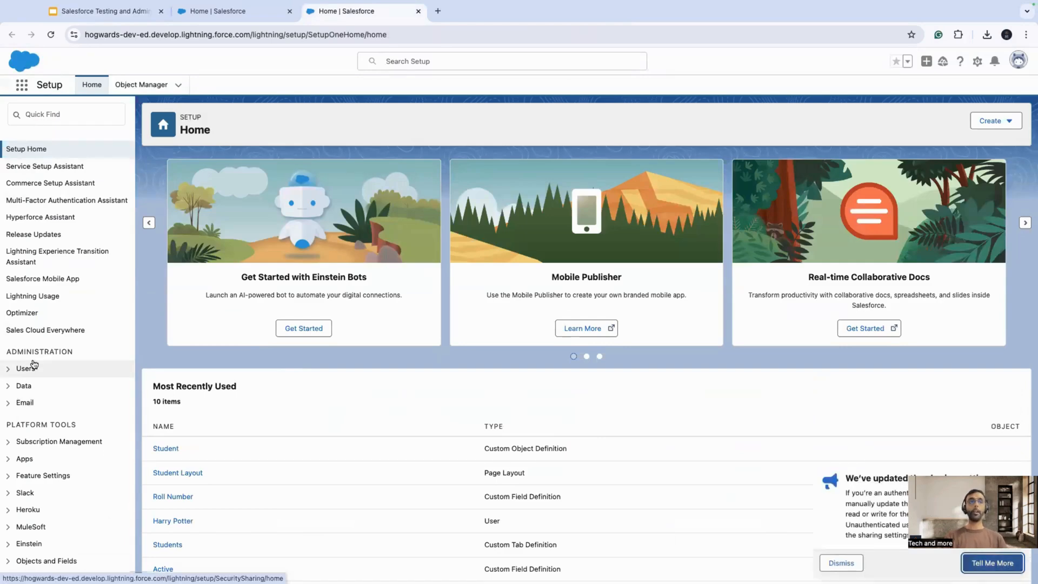
Bring up the Roles page under Users and expand the hierarchy below CEO.
{"action": "left_click", "coordinate": [24, 367]}
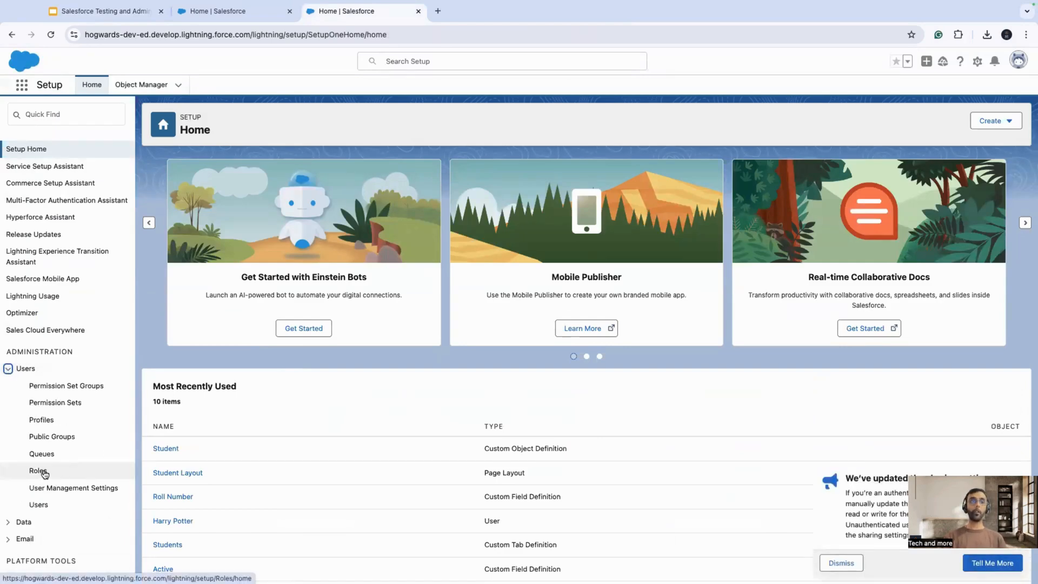
{"action": "left_click", "coordinate": [36, 471]}
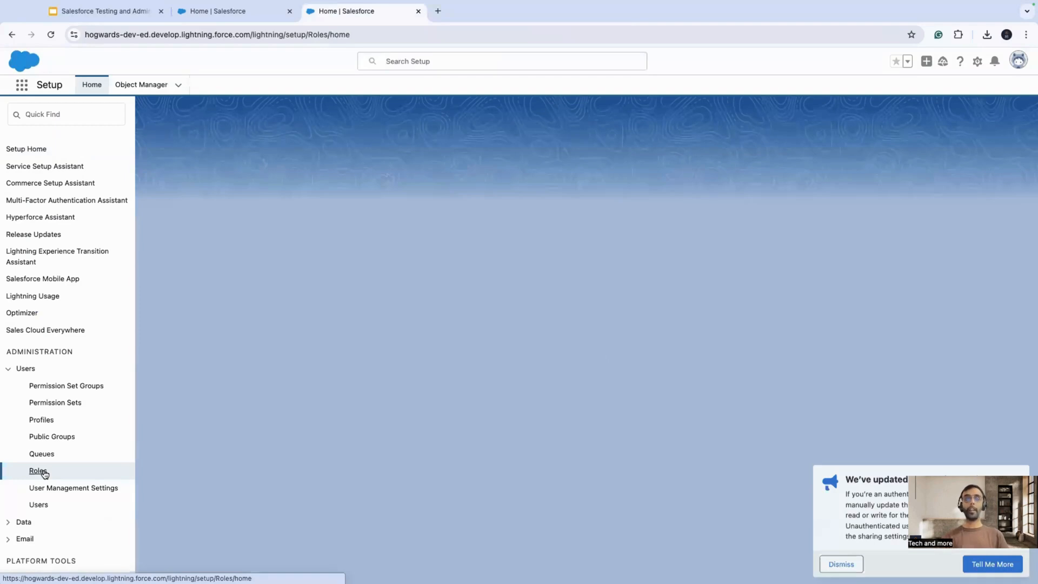
{"action": "left_click", "coordinate": [38, 470]}
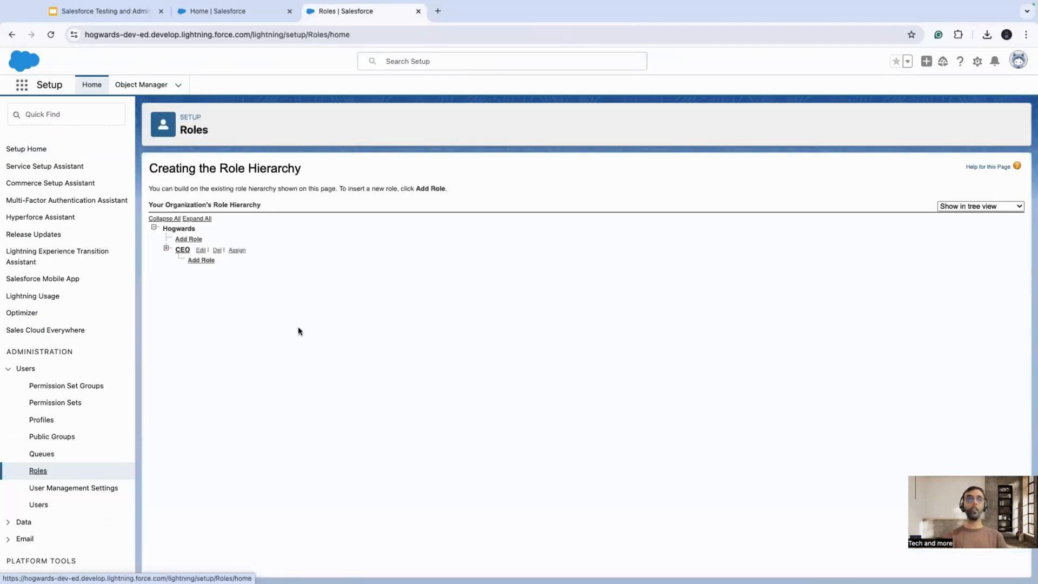
{"action": "left_click", "coordinate": [166, 250]}
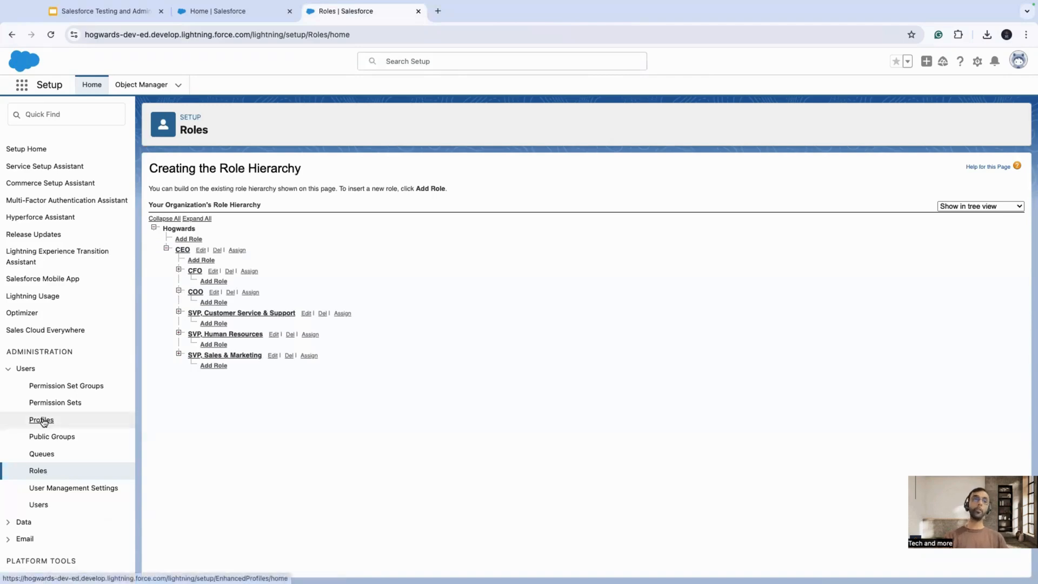
Show the Profiles list filtered to those starting with S, then return to the slides.
{"action": "left_click", "coordinate": [41, 419]}
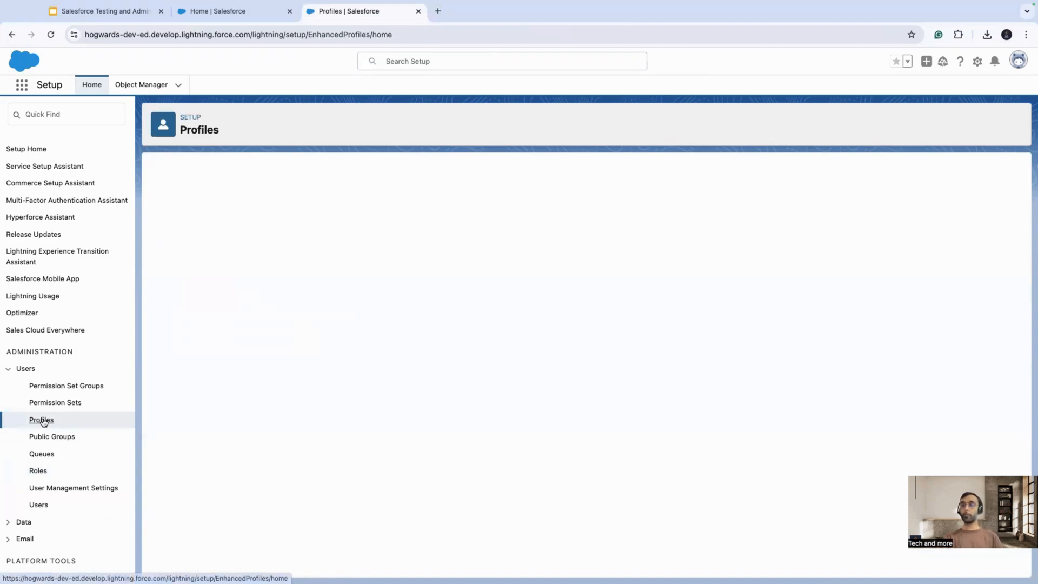
{"action": "left_click", "coordinate": [41, 419]}
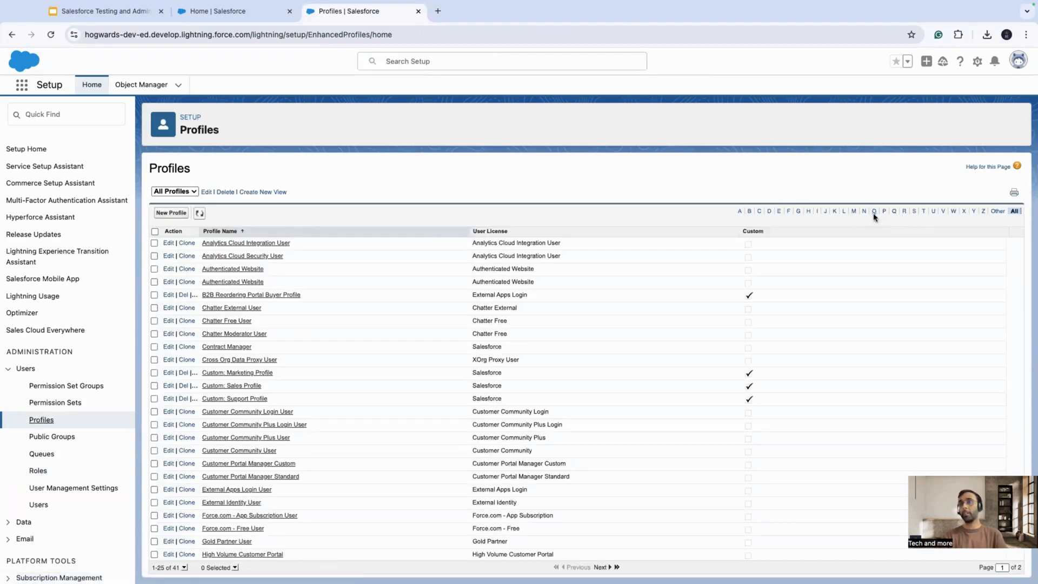
{"action": "left_click", "coordinate": [915, 211]}
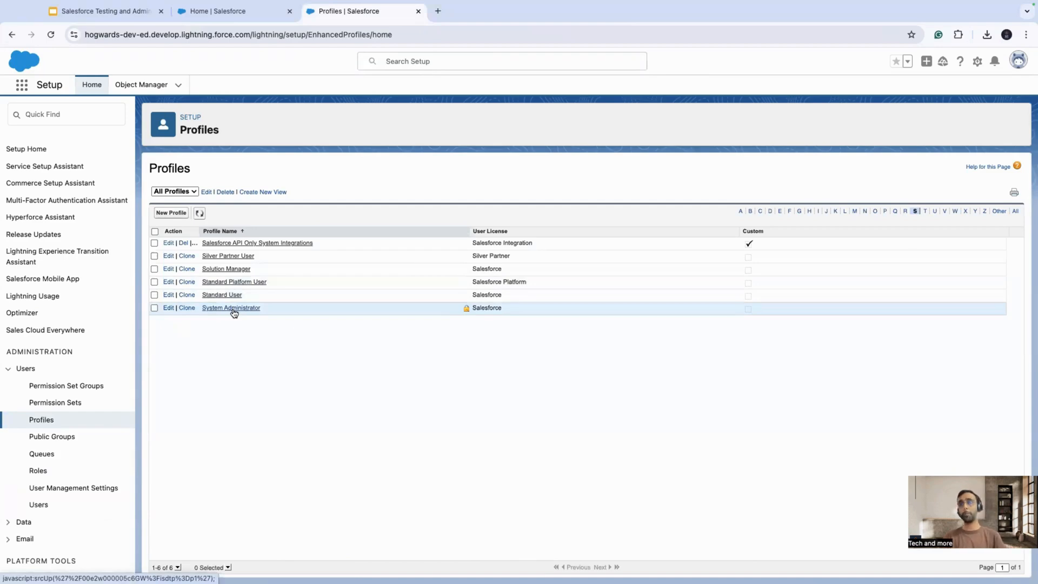
{"action": "left_click", "coordinate": [103, 10]}
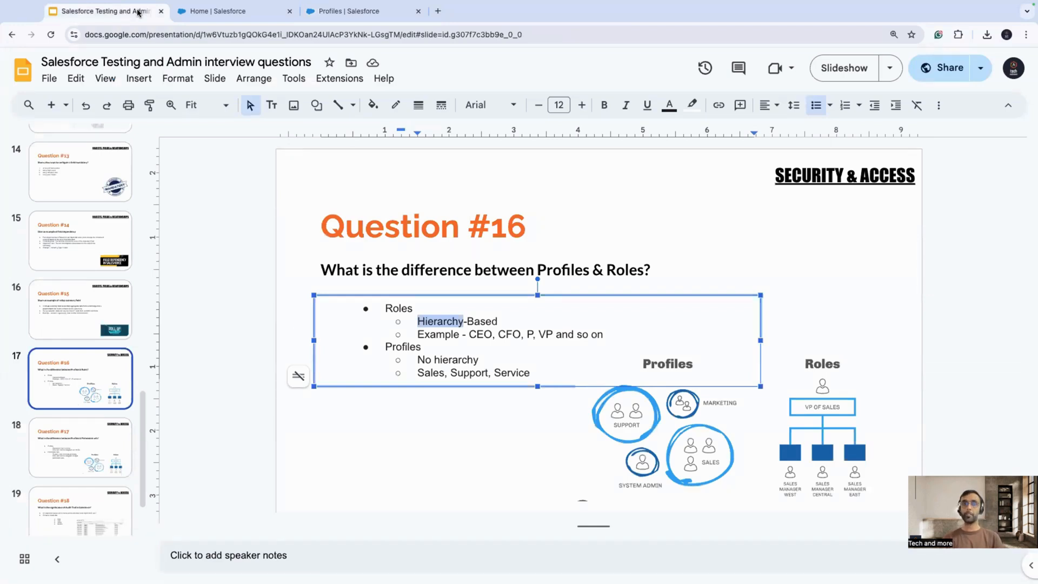
On the Question #17 slide highlight the one-profile and multiple-permission-sets points, then return to Salesforce.
{"action": "left_click", "coordinate": [79, 446]}
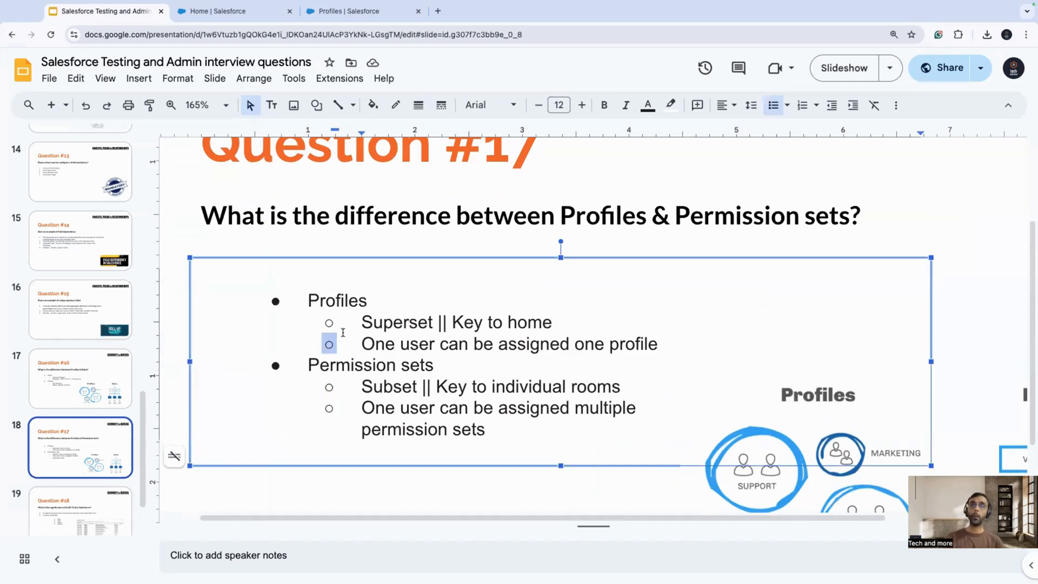
{"action": "double_click", "coordinate": [397, 323]}
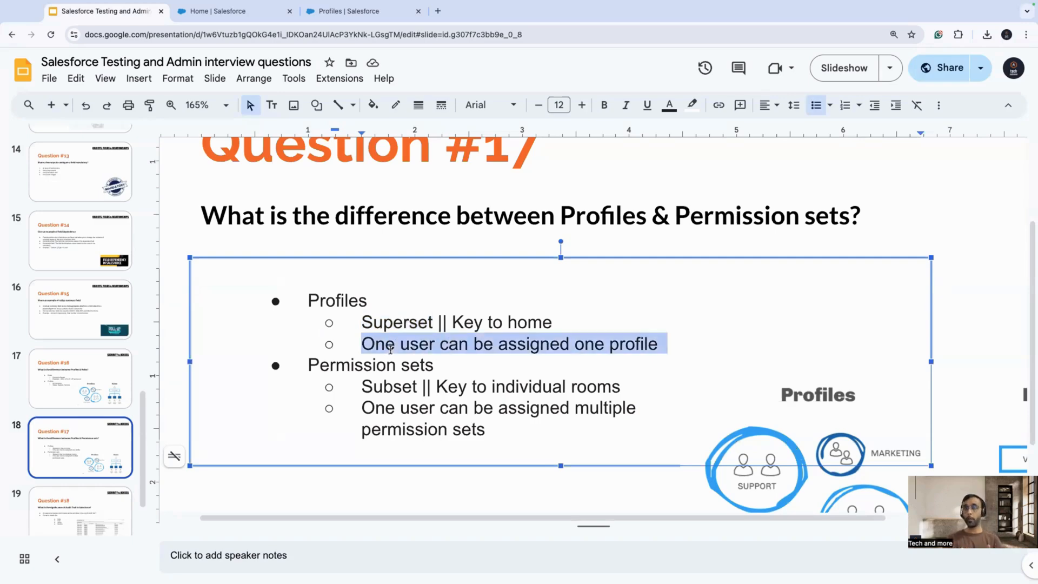
{"action": "left_click", "coordinate": [492, 429]}
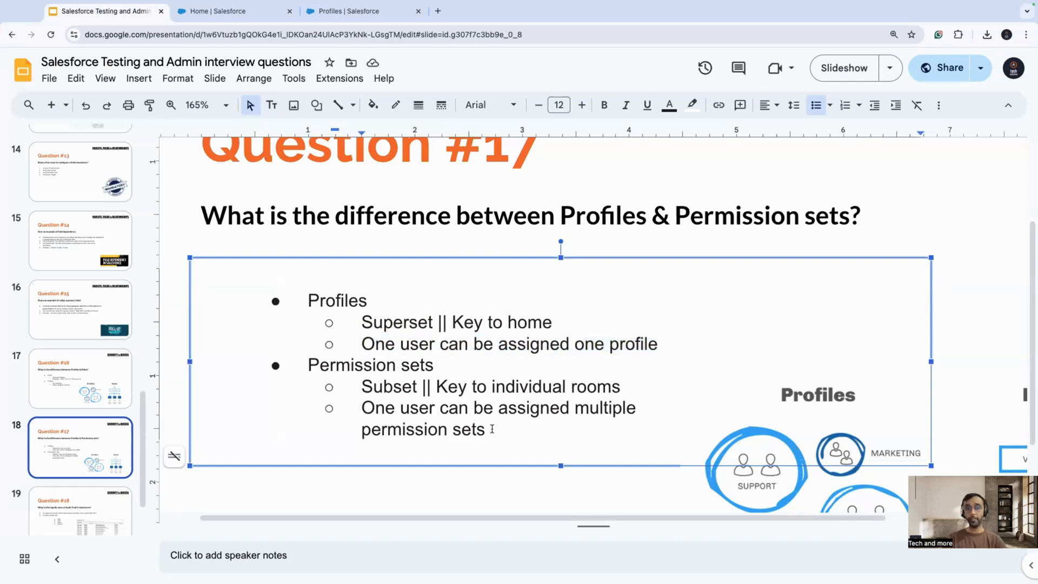
{"action": "left_click_drag", "start_coordinate": [361, 407], "coordinate": [493, 429]}
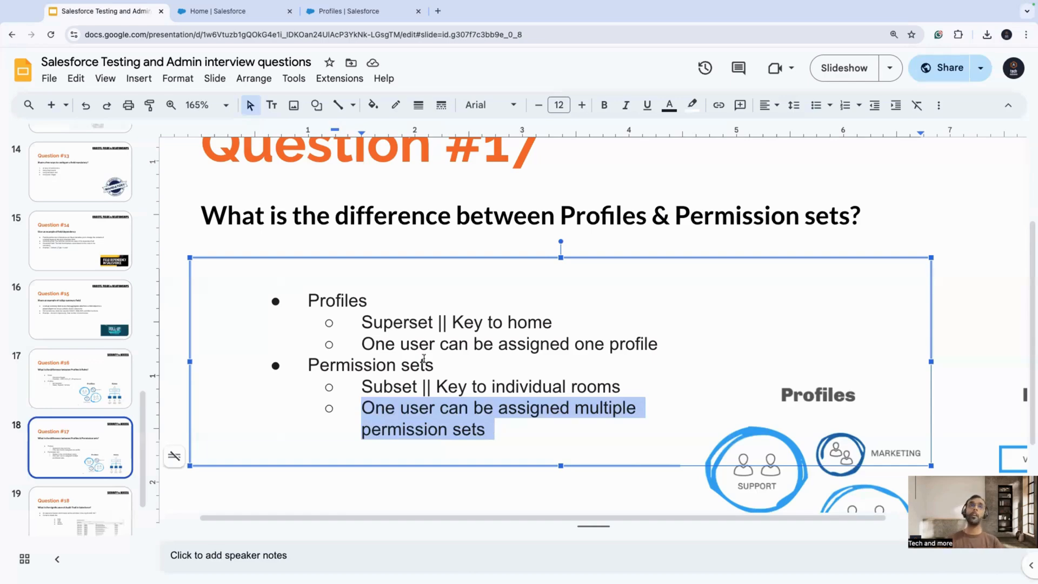
{"action": "left_click", "coordinate": [361, 11]}
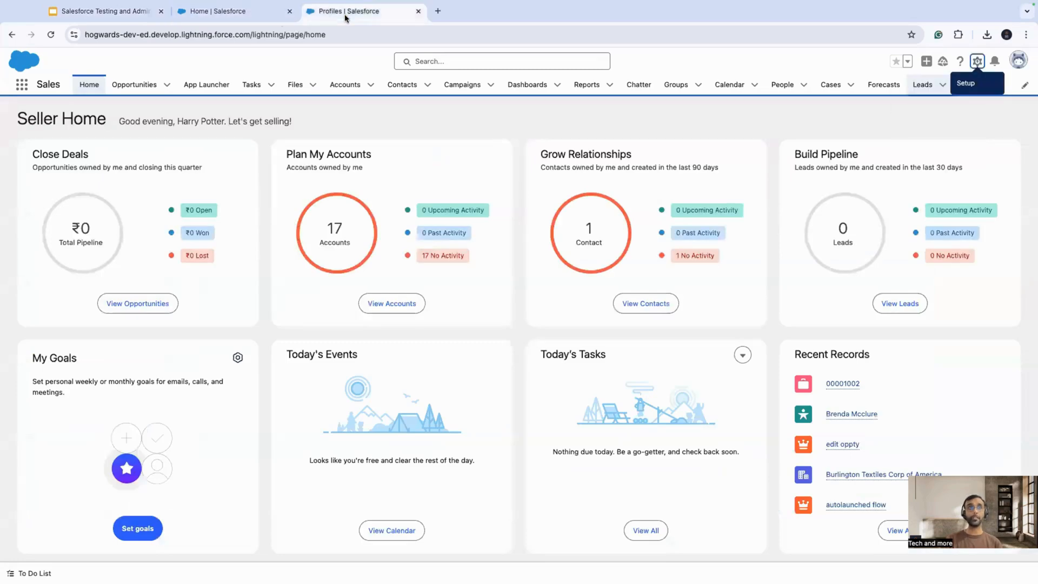
Browse the Profiles, Permission Sets and active Users setup pages.
{"action": "left_click", "coordinate": [977, 60]}
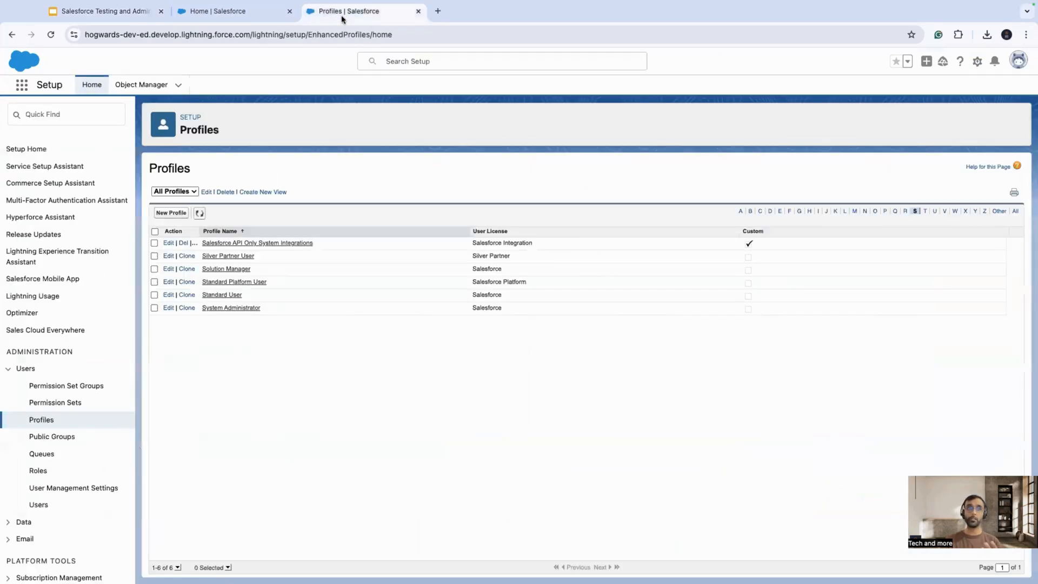
{"action": "left_click", "coordinate": [55, 402]}
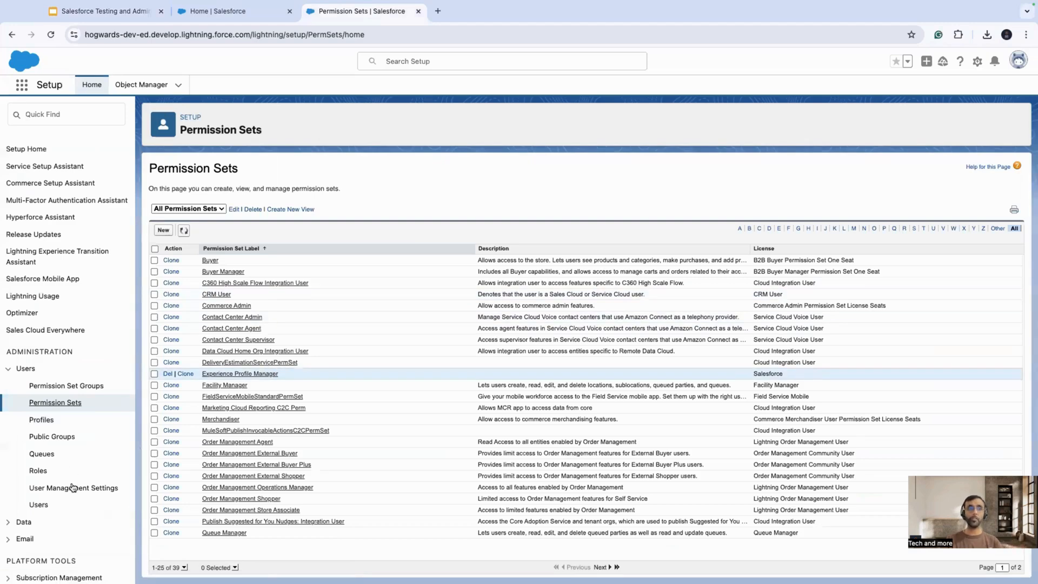
{"action": "left_click", "coordinate": [37, 505]}
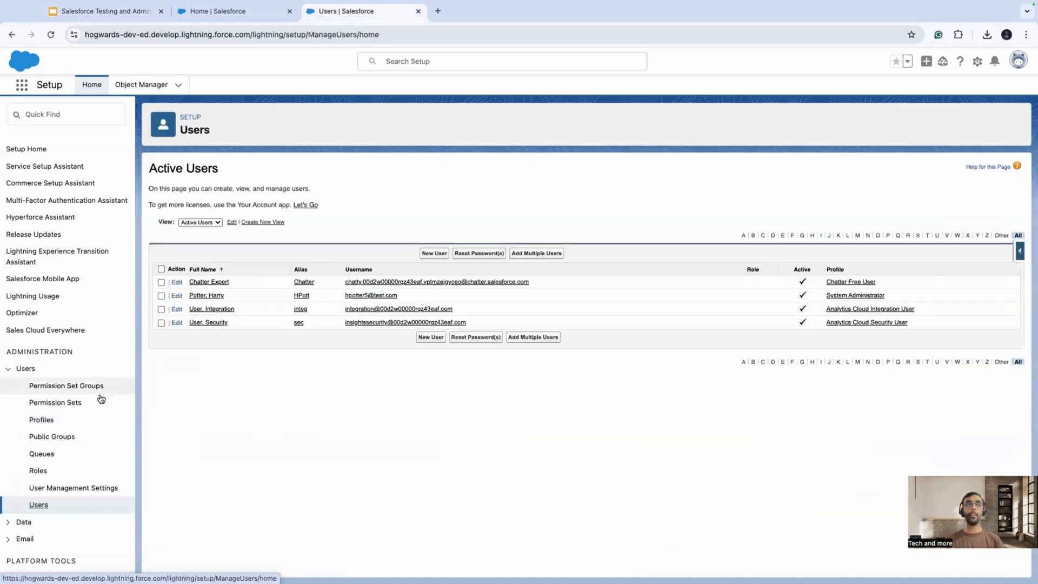
Review the administrator user's permission set assignments, then return to the Question #17 slide.
{"action": "left_click", "coordinate": [205, 295]}
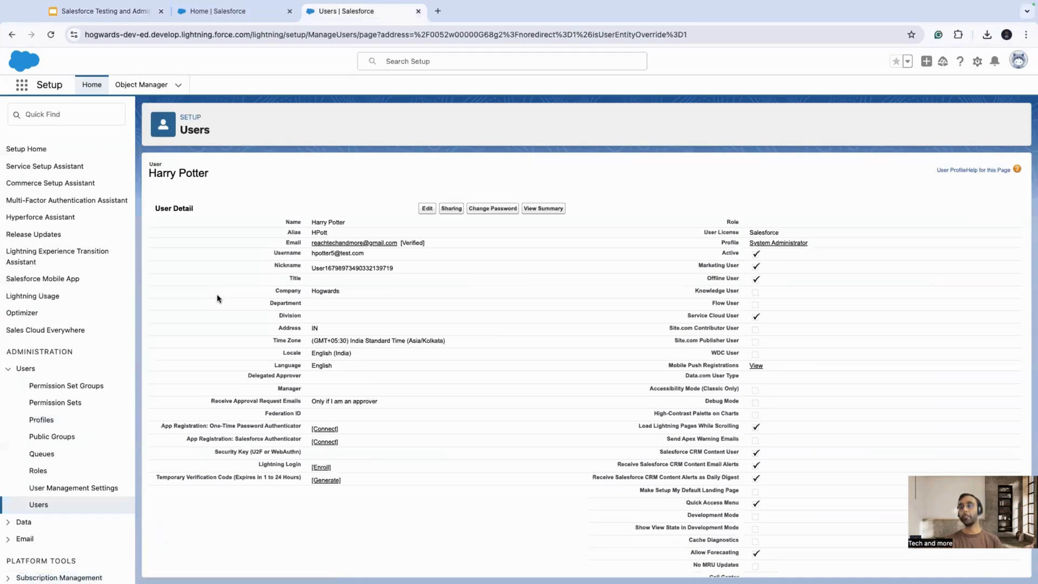
{"action": "left_click", "coordinate": [212, 186]}
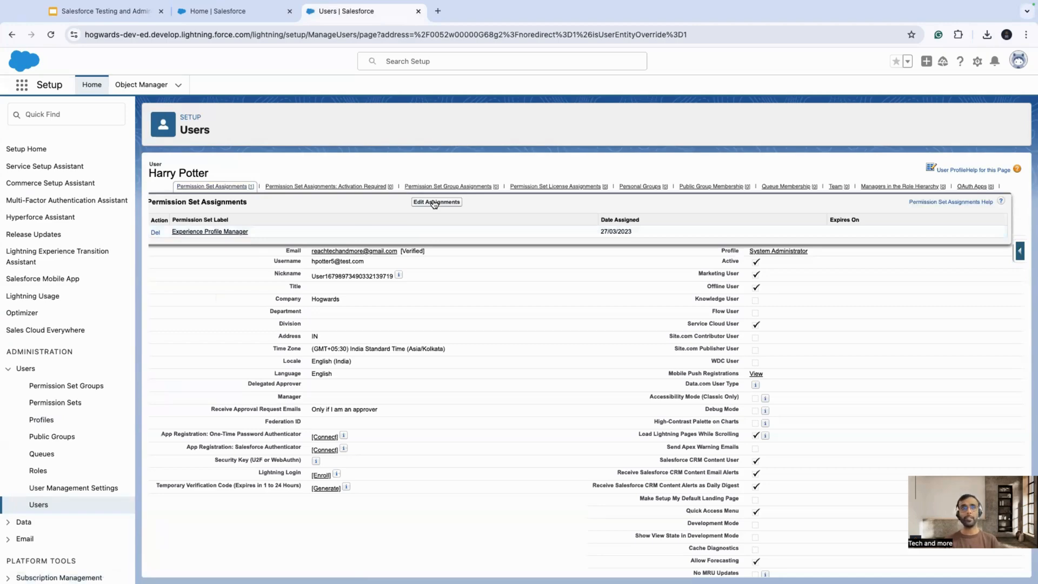
{"action": "left_click", "coordinate": [435, 202]}
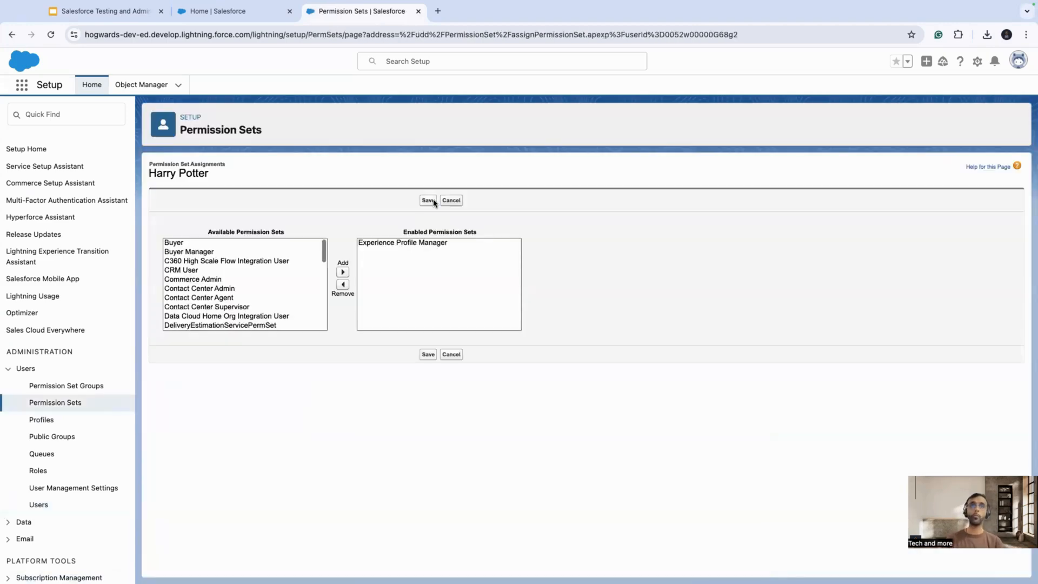
{"action": "left_click", "coordinate": [102, 10]}
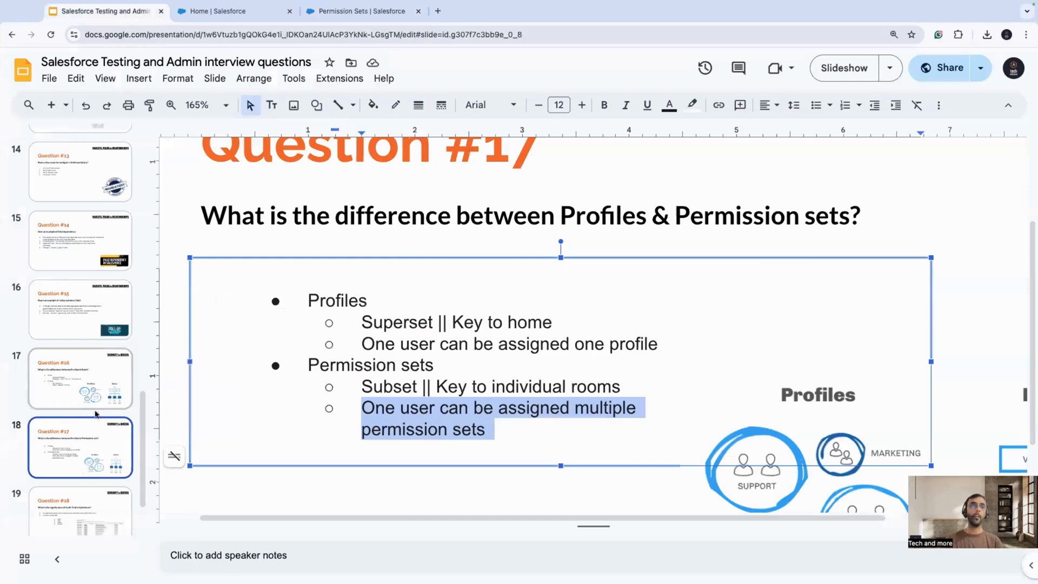
Show the Question #18 Audit Trail slide, then switch back to Salesforce Setup.
{"action": "left_click", "coordinate": [78, 495]}
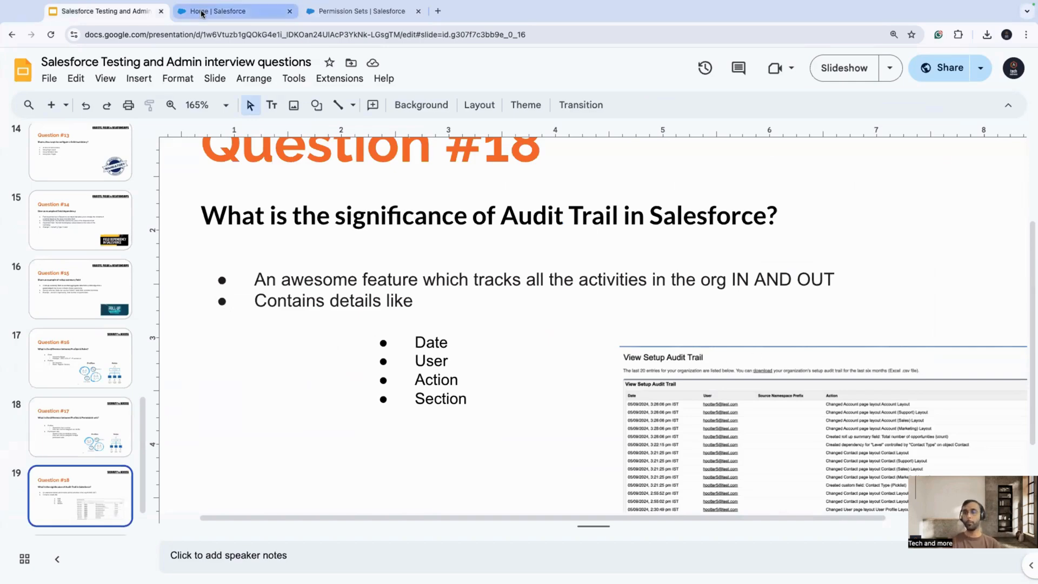
{"action": "left_click", "coordinate": [361, 11]}
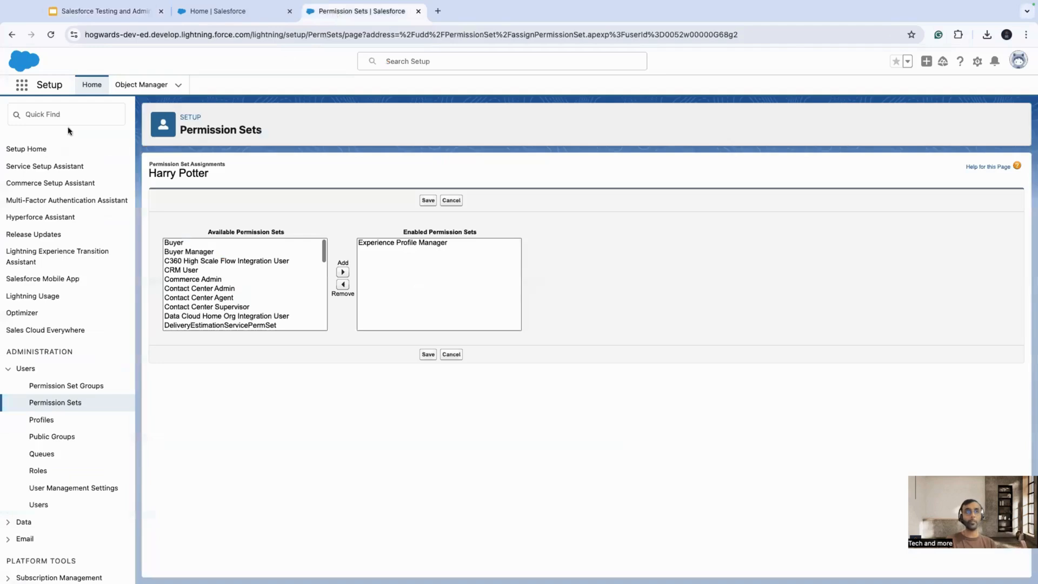
Find View Setup Audit Trail via Quick Find 'audit', request the six-month download, then return to the slides.
{"action": "type", "text": "audit"}
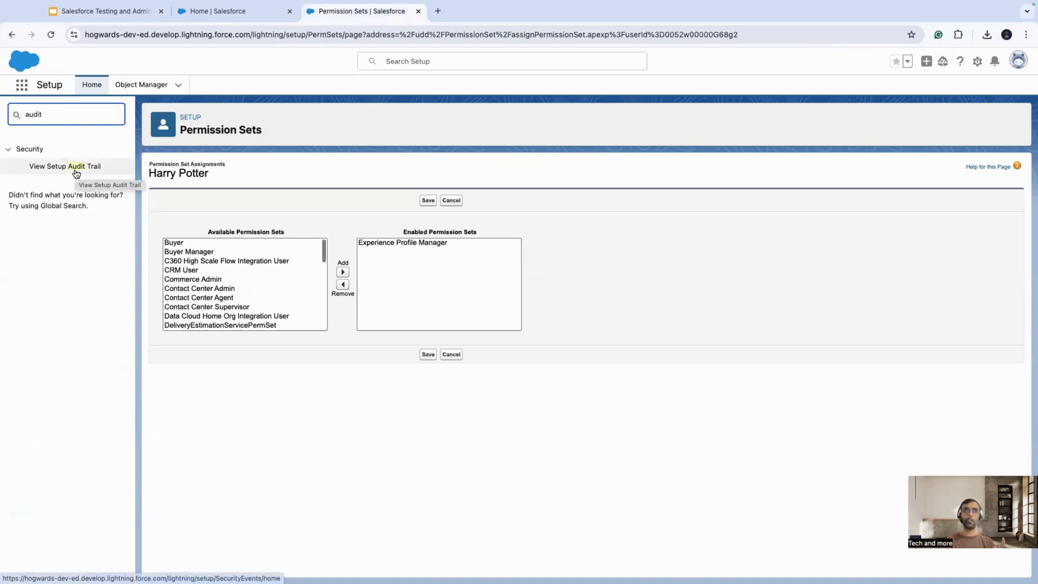
{"action": "left_click", "coordinate": [64, 167]}
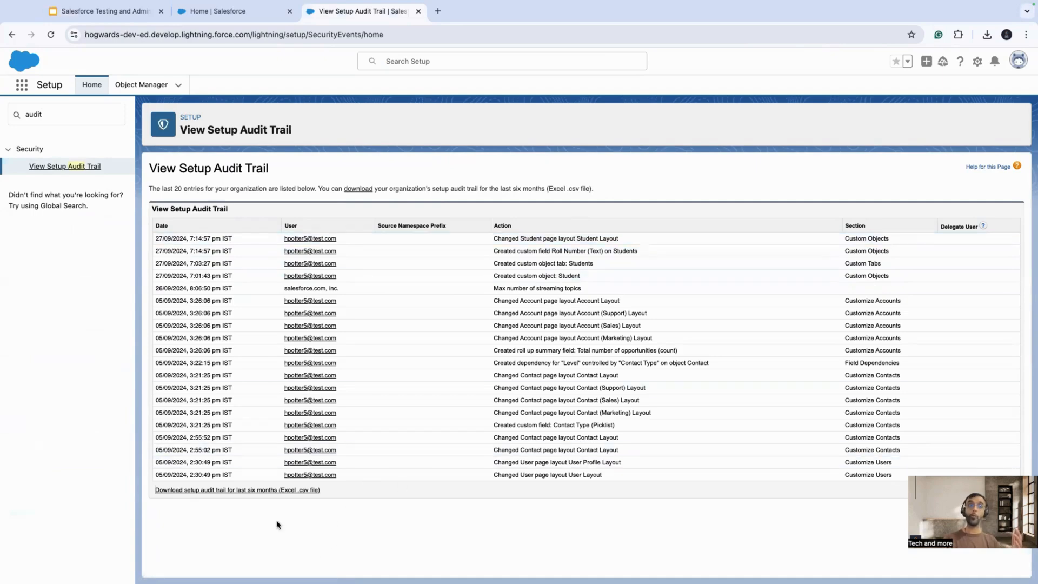
{"action": "mouse_move", "coordinate": [269, 490]}
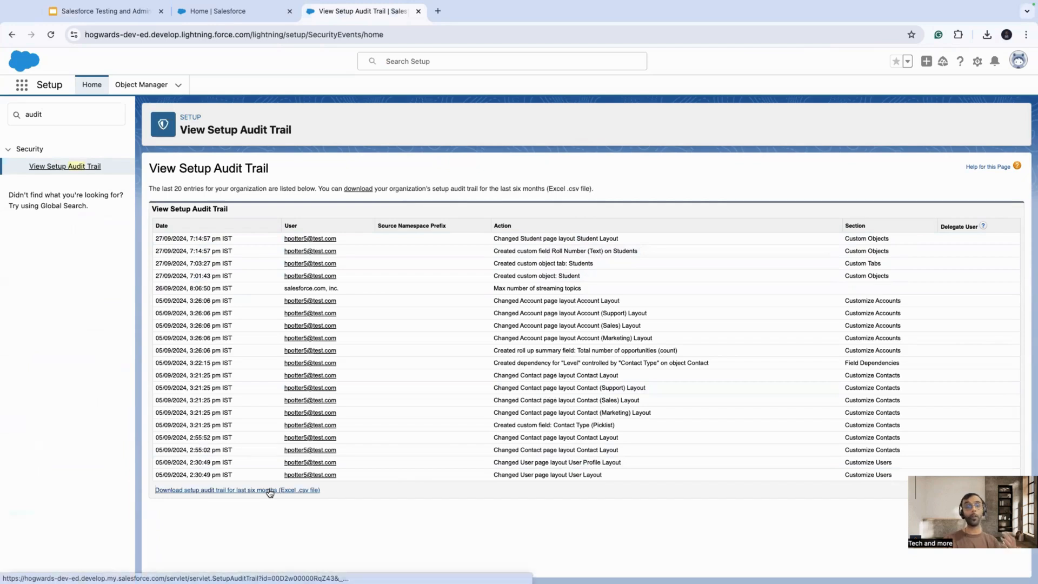
{"action": "left_click", "coordinate": [236, 490]}
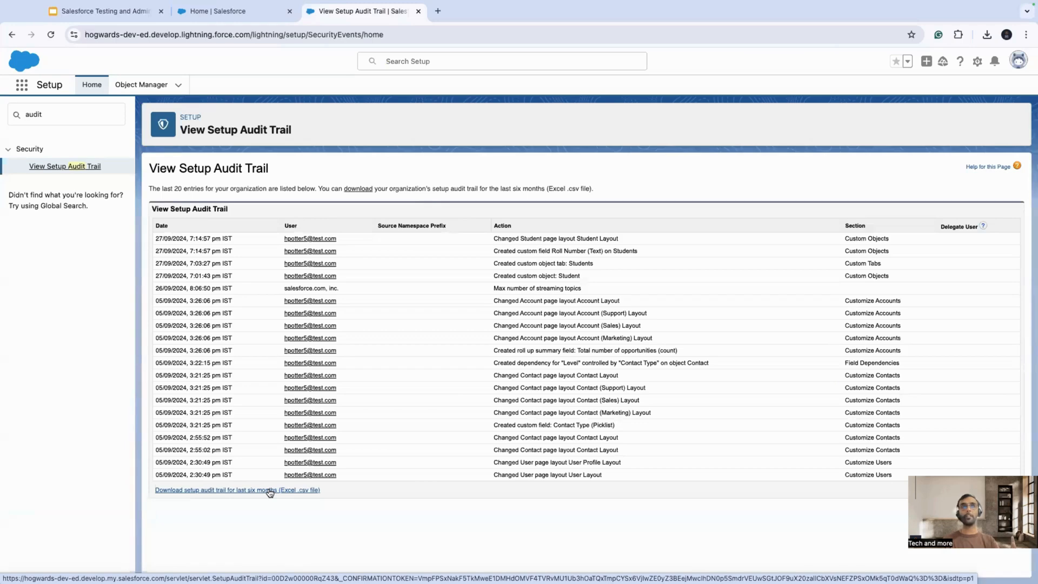
{"action": "left_click", "coordinate": [99, 11]}
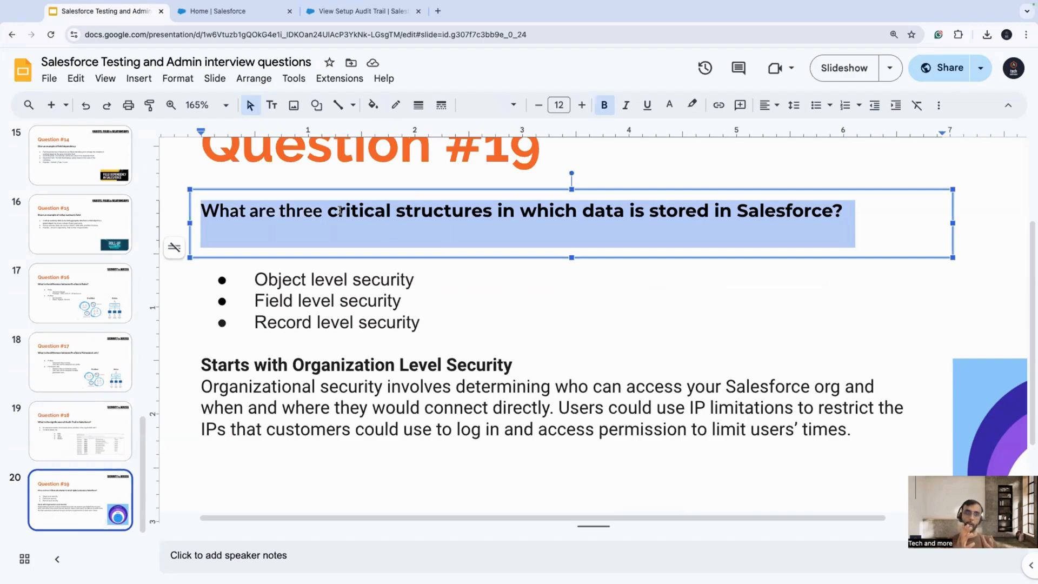
{"action": "mouse_move", "coordinate": [280, 350]}
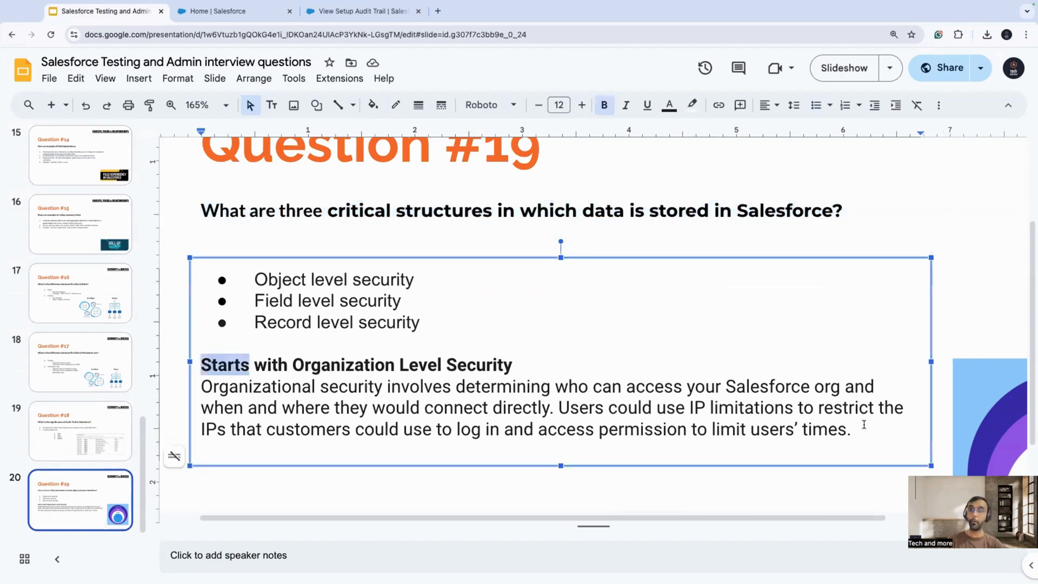
{"action": "left_click_drag", "start_coordinate": [201, 364], "coordinate": [849, 430]}
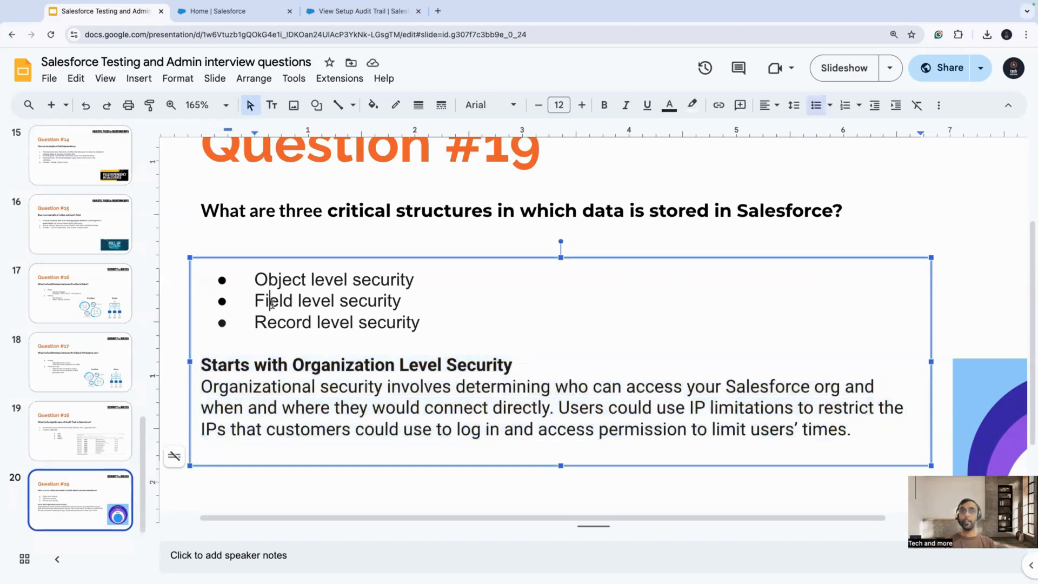
{"action": "double_click", "coordinate": [283, 322]}
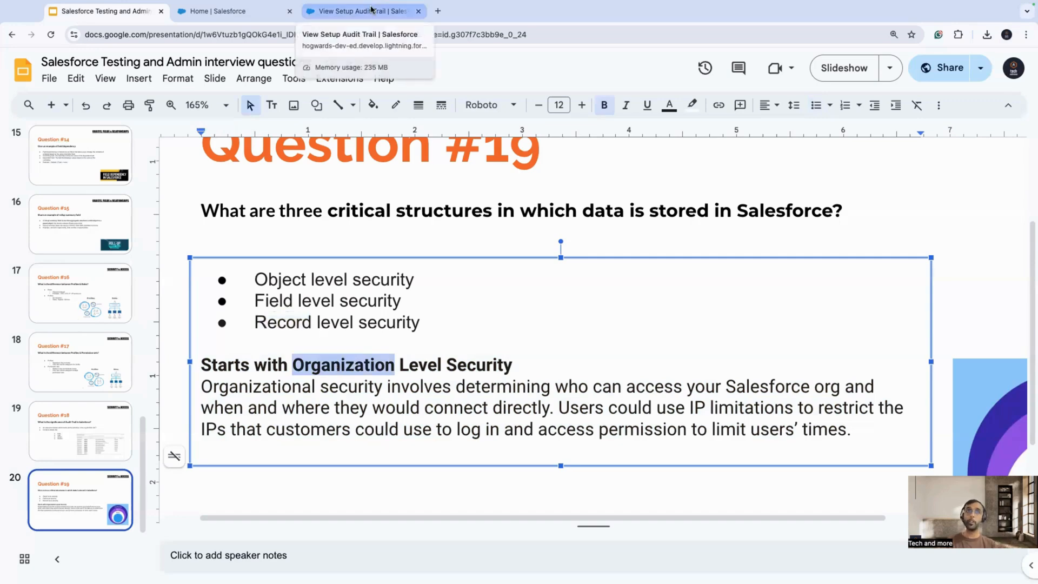
In Salesforce Setup, find Sharing Settings via Quick Find to show organization-wide defaults.
{"action": "left_click", "coordinate": [361, 10]}
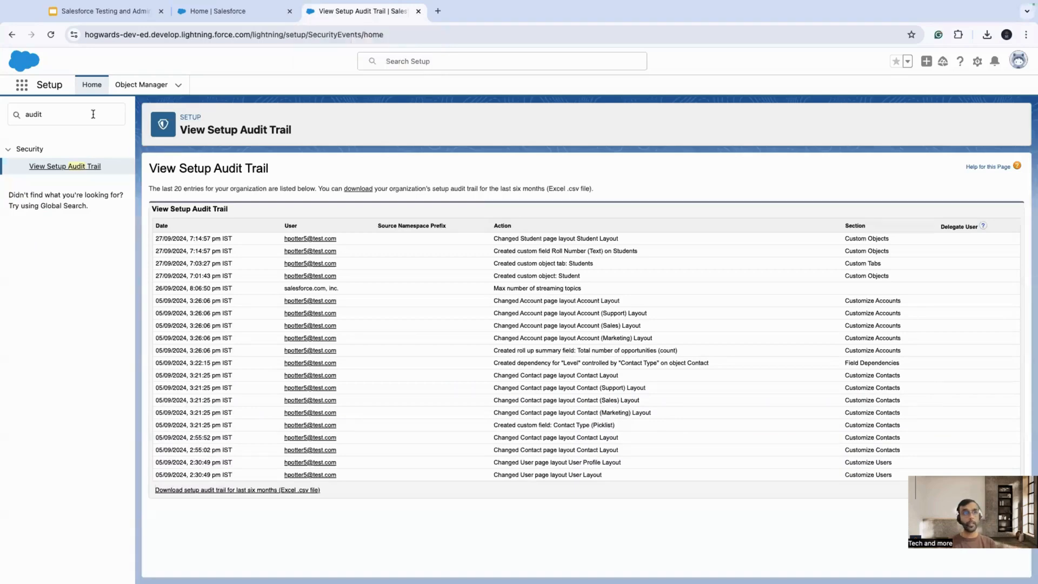
{"action": "type", "text": "sharin"}
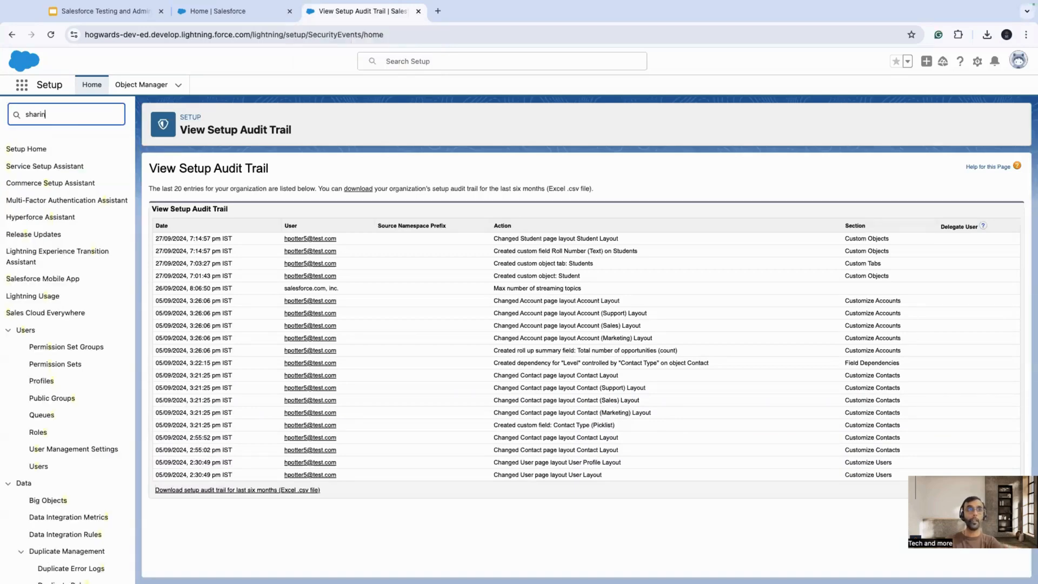
{"action": "left_click", "coordinate": [55, 193]}
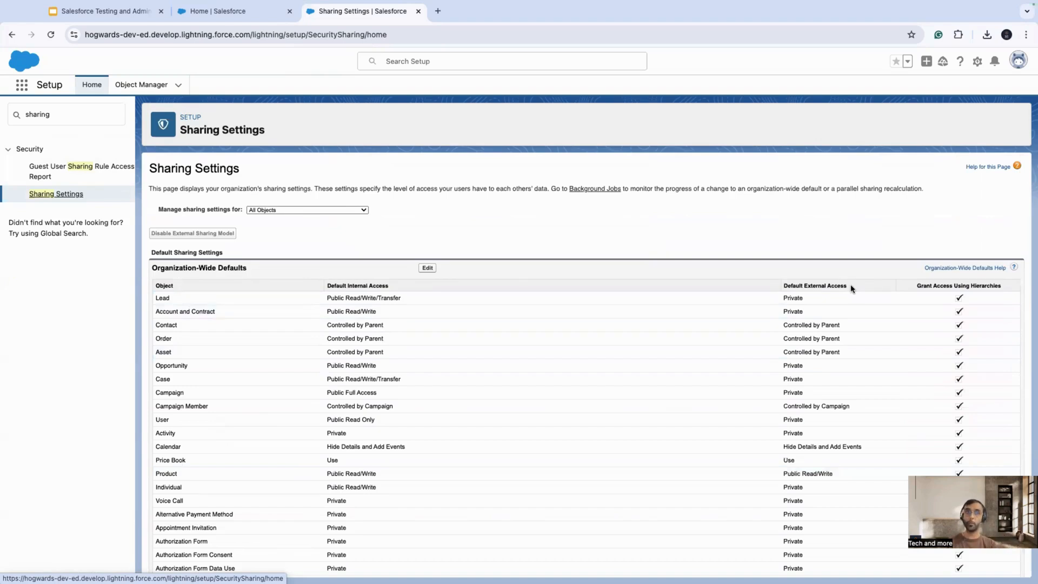
{"action": "mouse_move", "coordinate": [235, 11]}
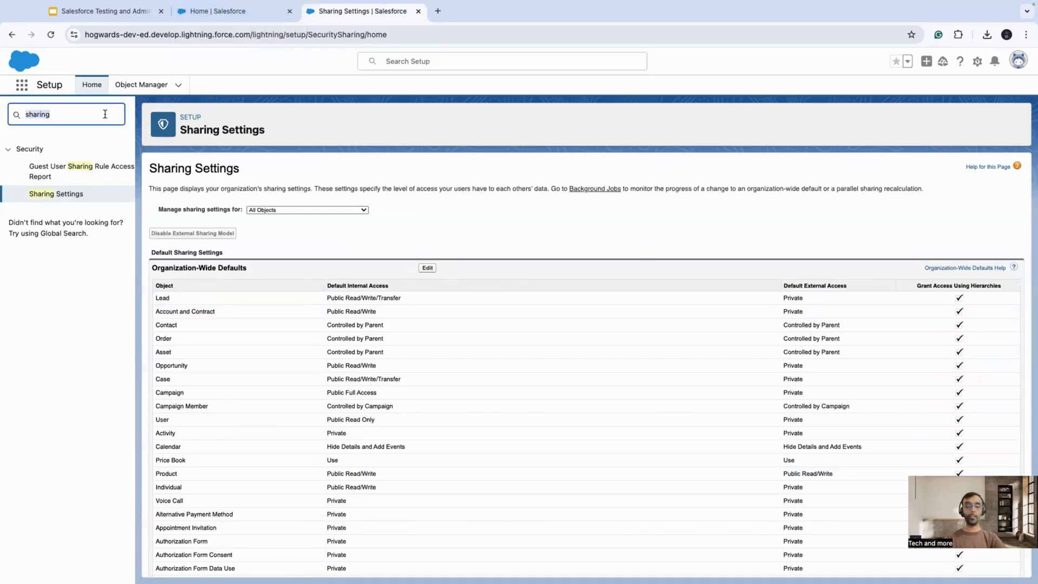
Inspect an S-filtered profile's Standard Object Permissions, then return to the Question #19 slide.
{"action": "left_click", "coordinate": [41, 166]}
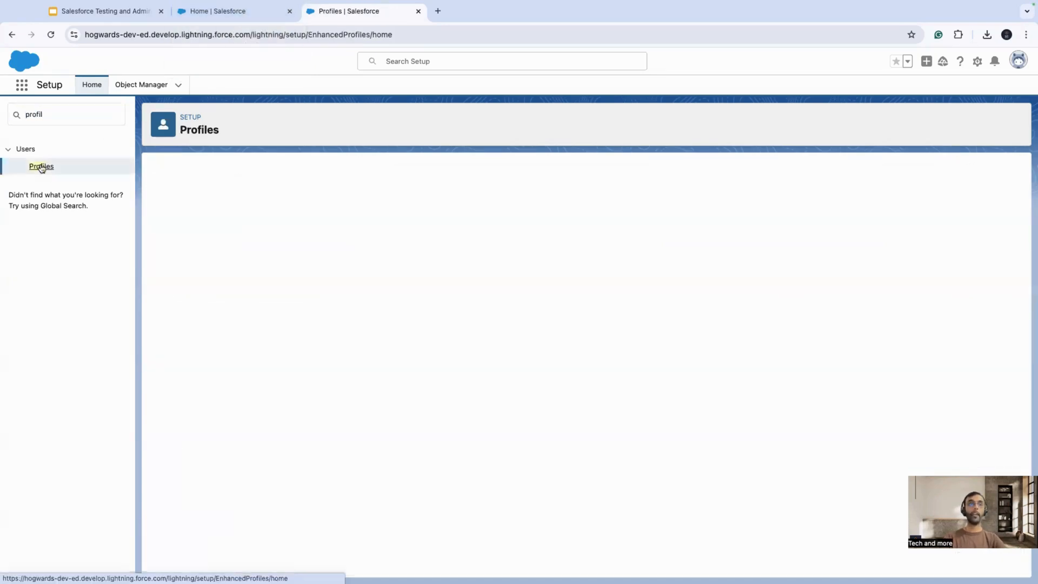
{"action": "left_click", "coordinate": [41, 166]}
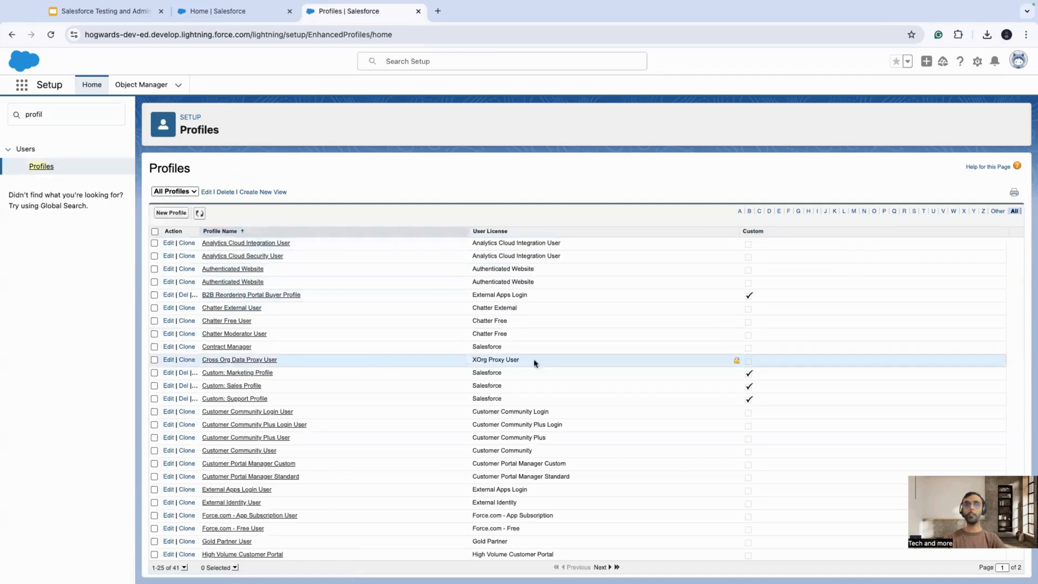
{"action": "left_click", "coordinate": [915, 211]}
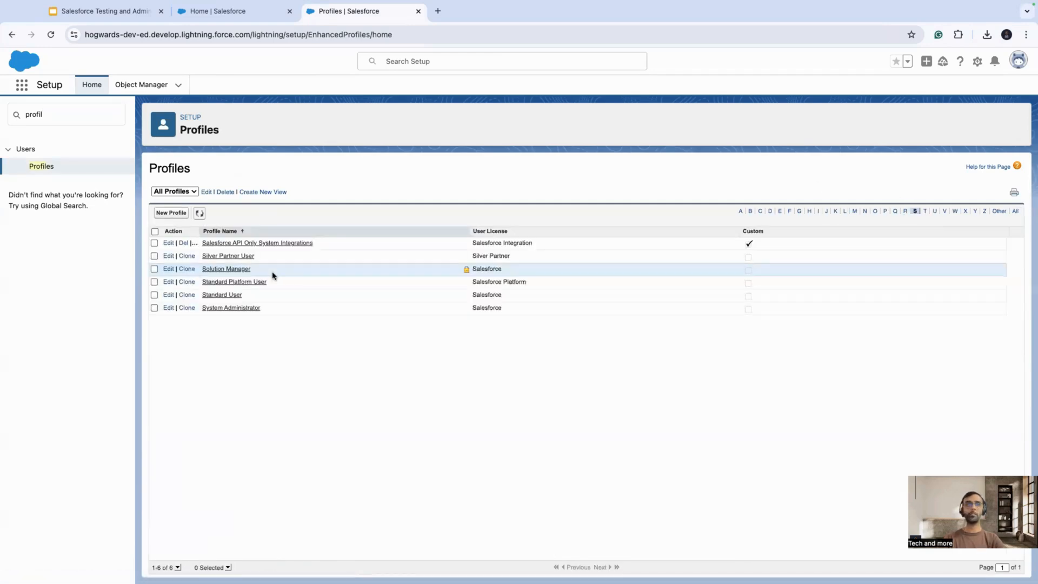
{"action": "left_click", "coordinate": [225, 268]}
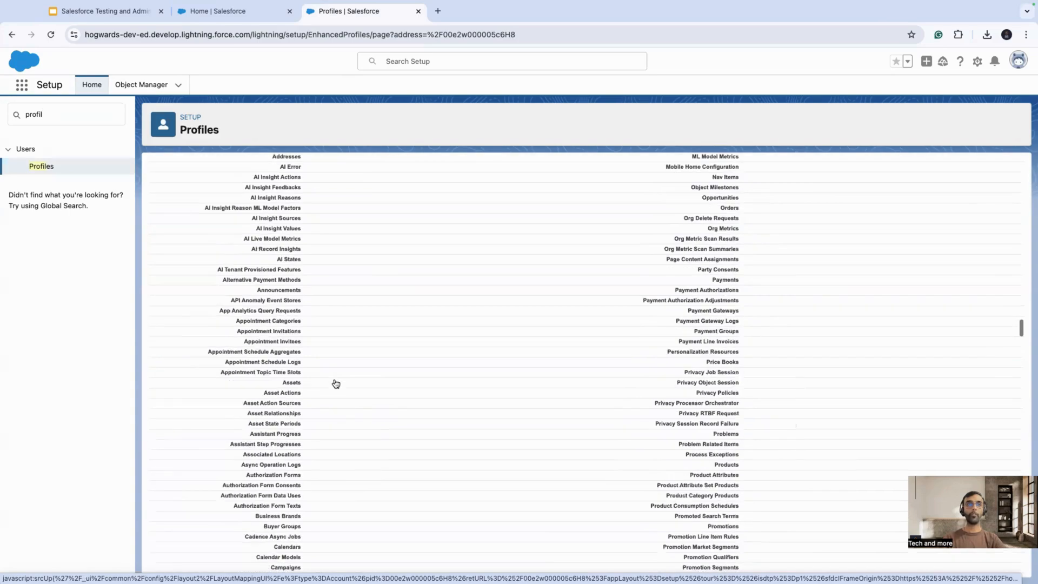
{"action": "scroll", "scroll_direction": "down", "scroll_amount": 3}
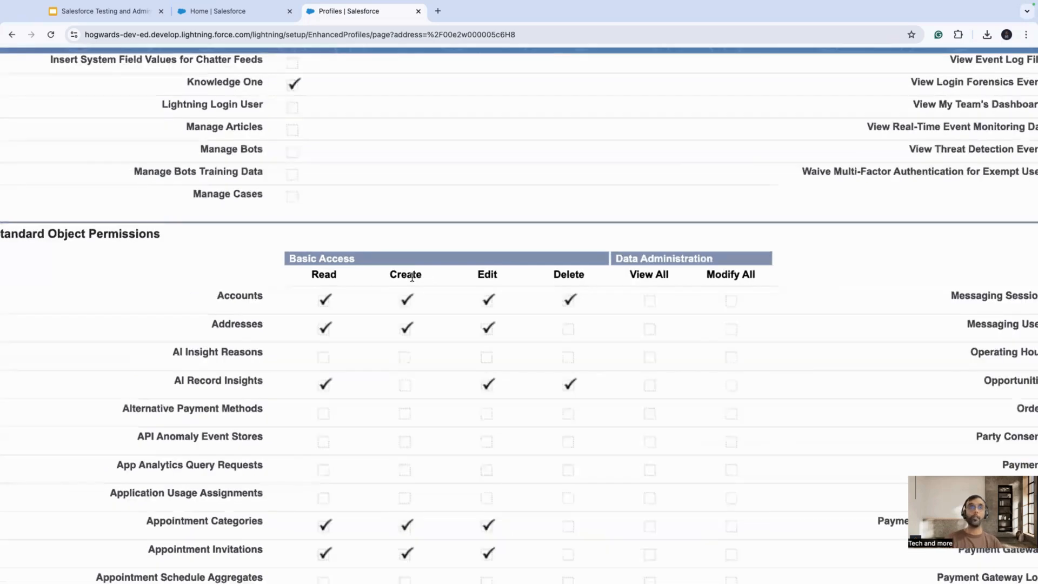
{"action": "left_click", "coordinate": [101, 11]}
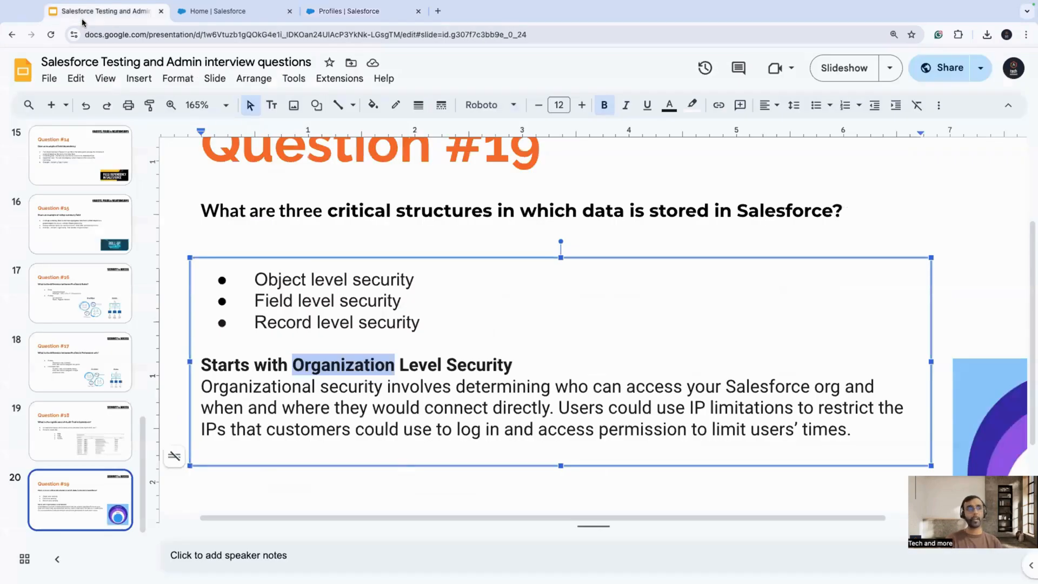